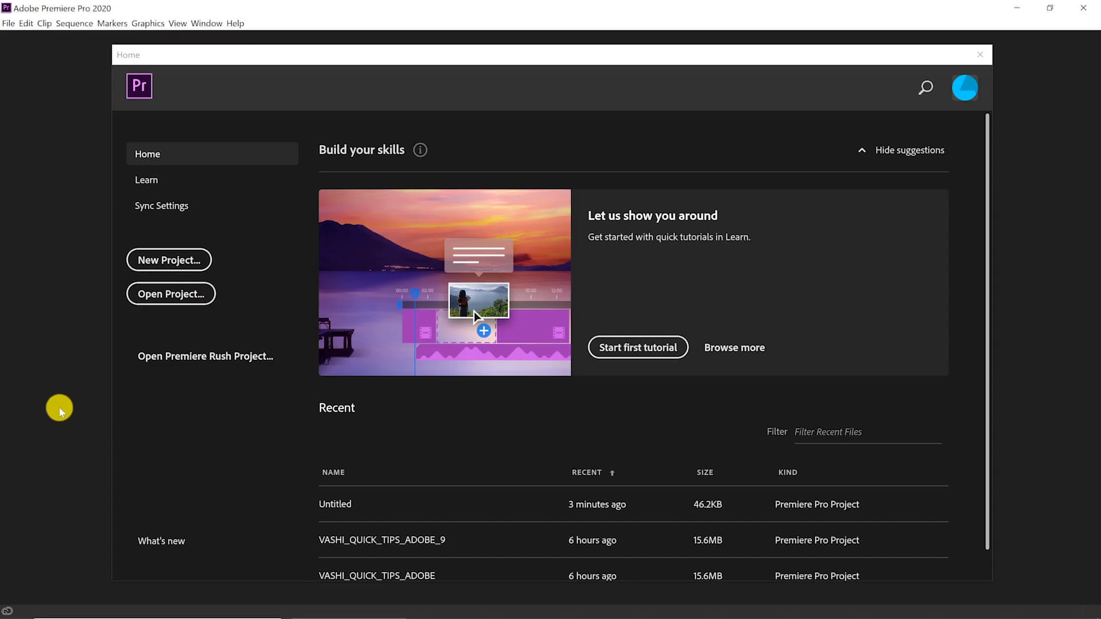
Open the Edit menu's Preferences submenu to show categories including Media Cache
click(26, 23)
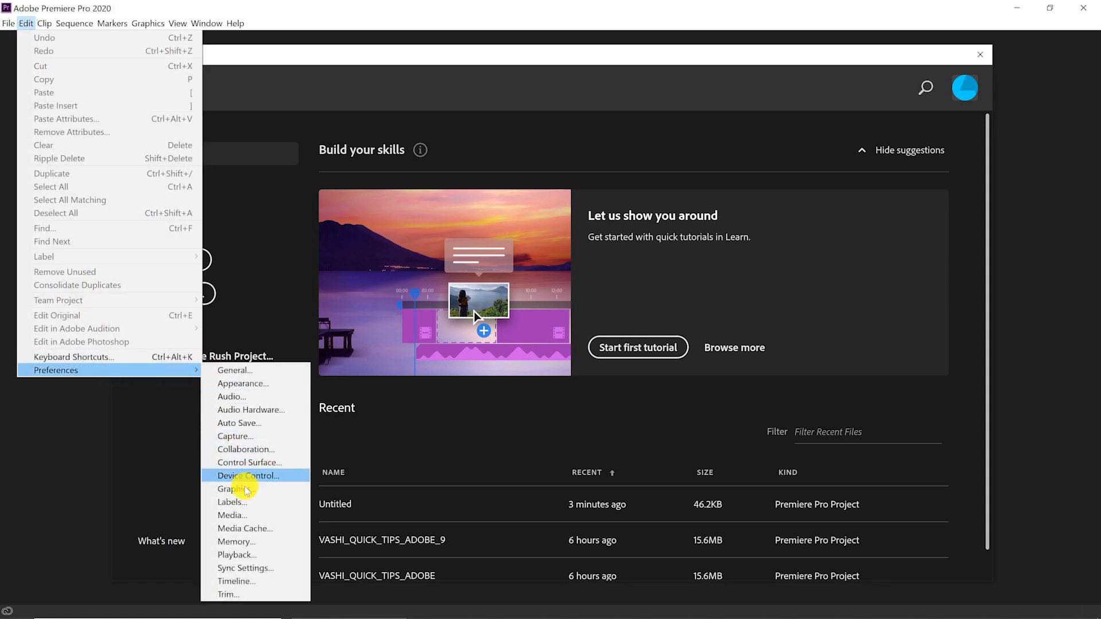